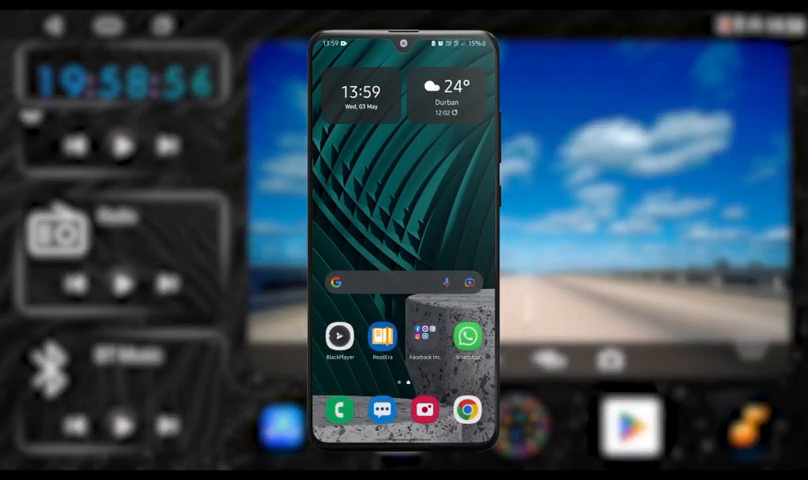
Step: Pull down the quick settings panel over the home screen
scroll(down, 3)
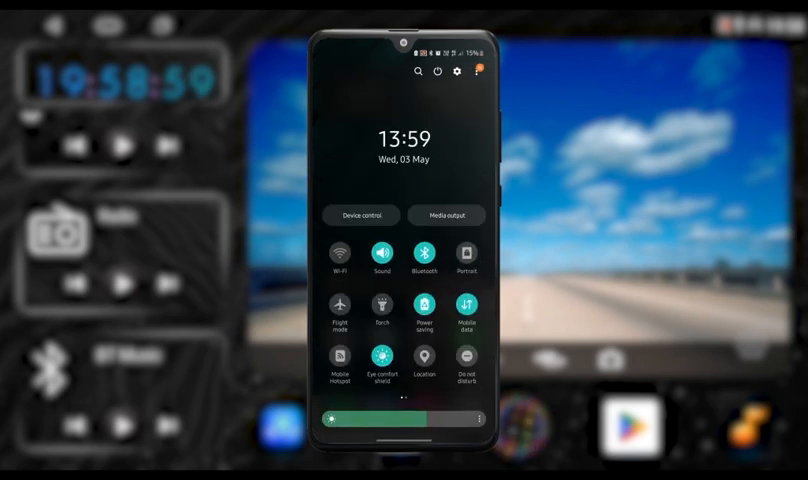
Step: Select NewCarBT from the Bluetooth device list so its pairing request asks for the PIN
click(422, 252)
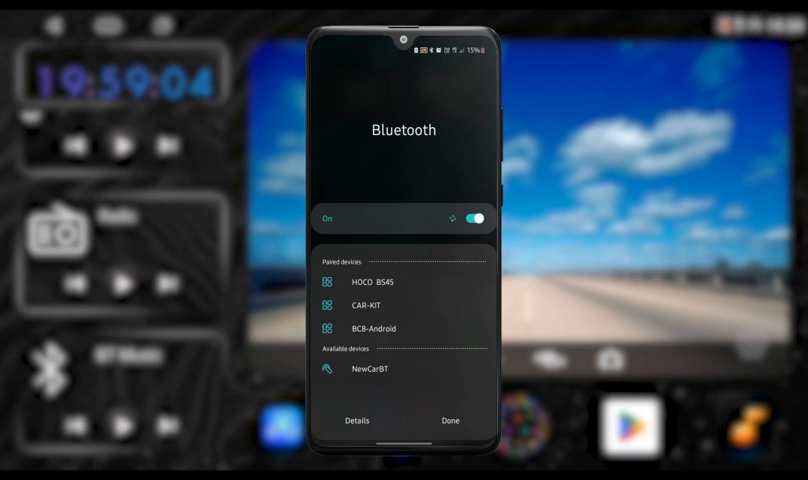
click(372, 376)
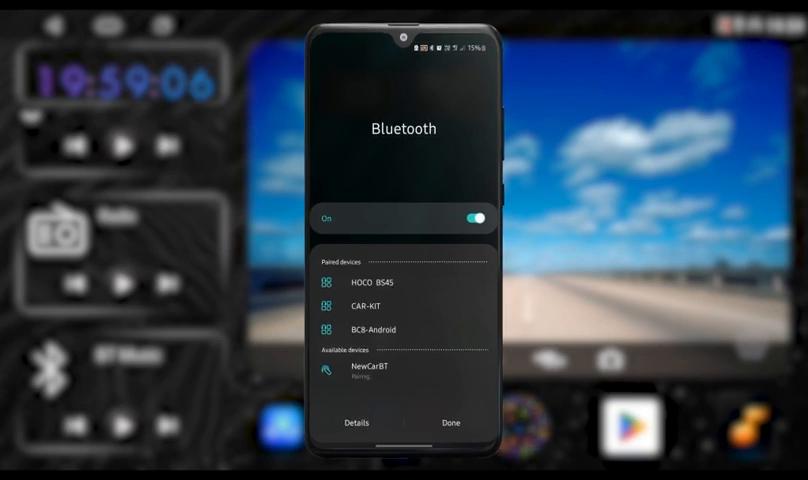
click(366, 376)
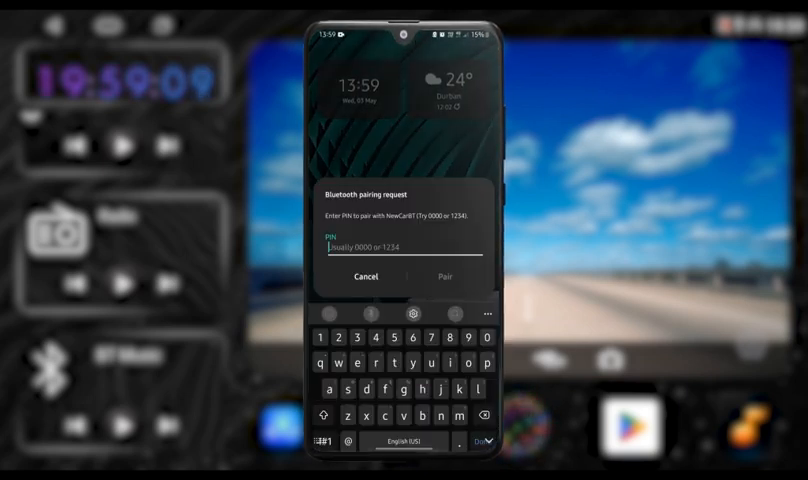